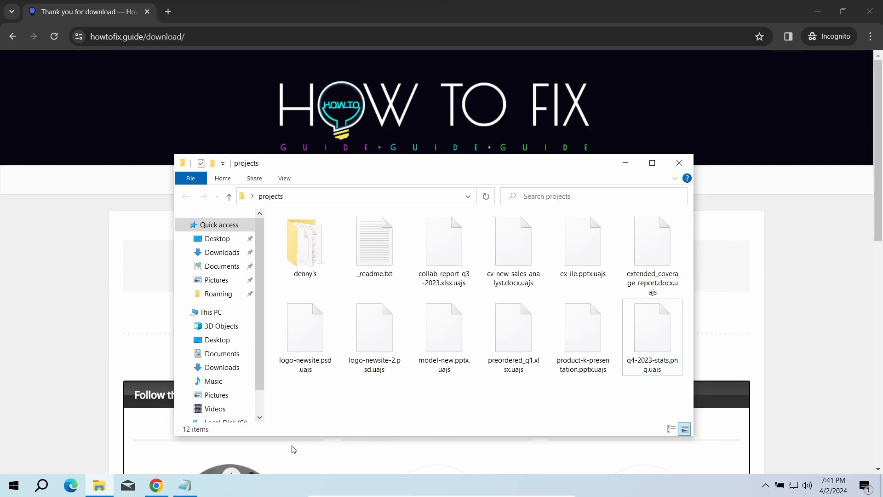
# - Run the downloaded setup-gridinsoft-fix.exe installer and finish, launching Anti-Malware on its scan screen
pyautogui.doubleClick(375, 242)
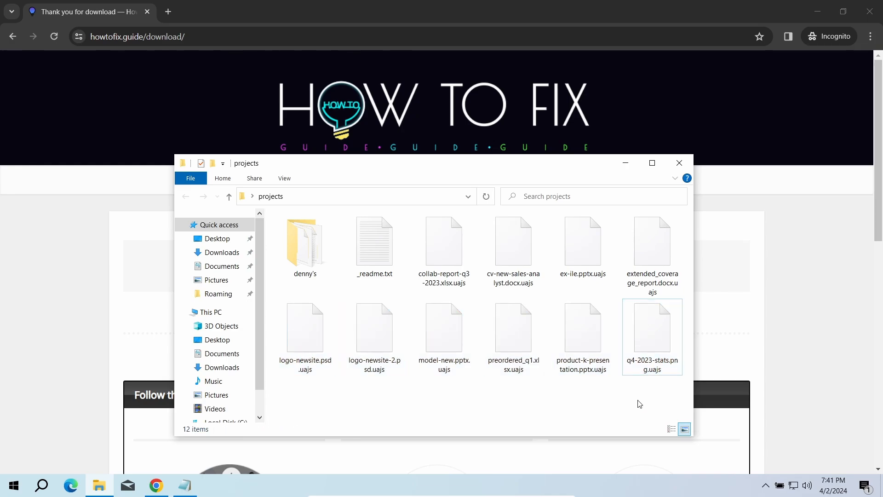
pyautogui.click(678, 163)
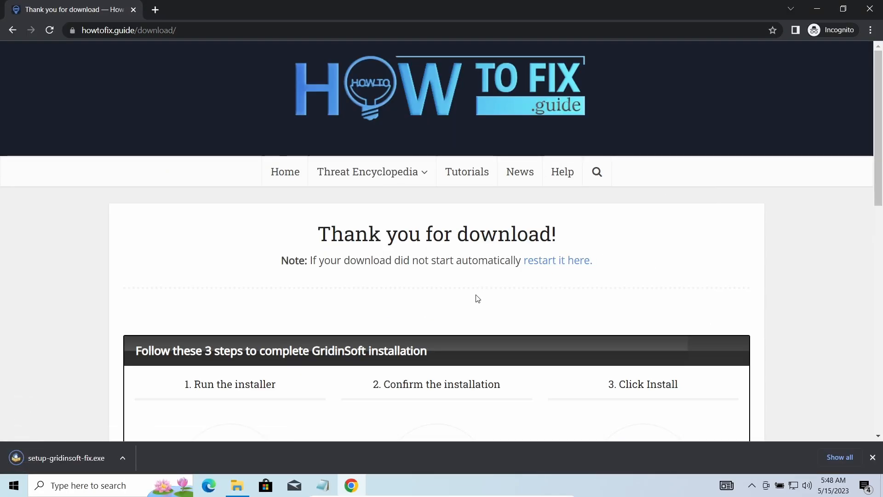
pyautogui.click(66, 457)
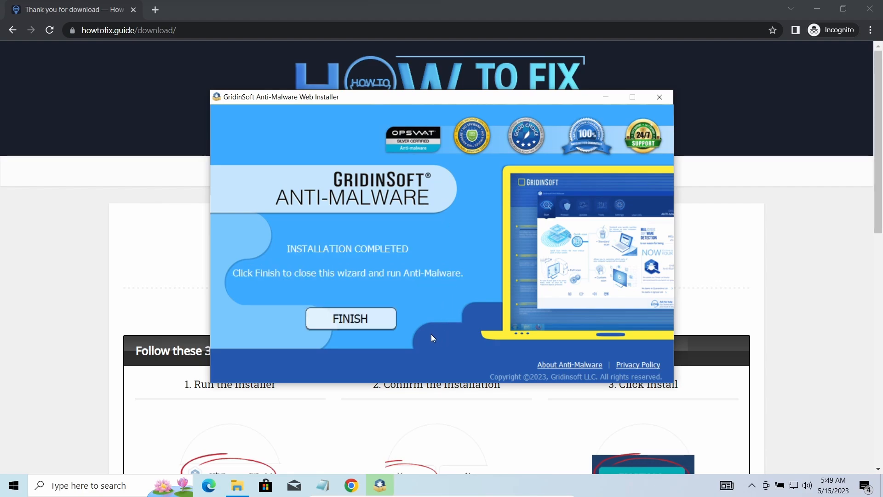
pyautogui.click(349, 318)
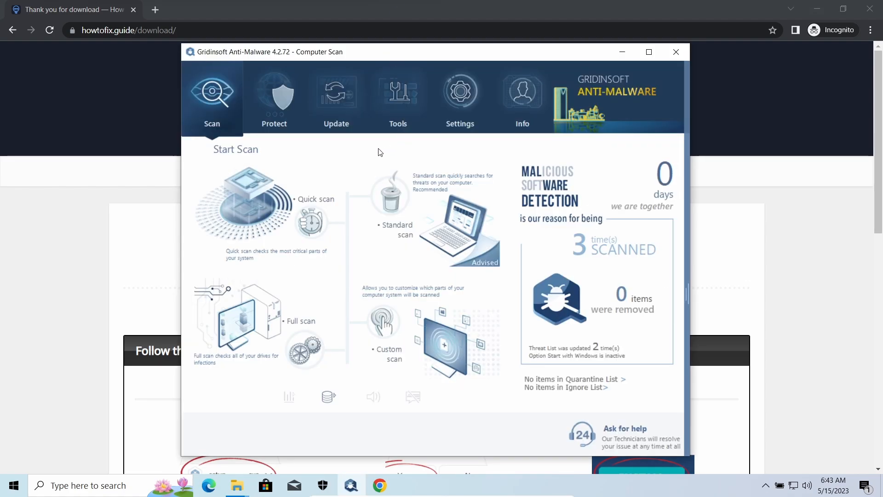
pyautogui.moveTo(270, 194)
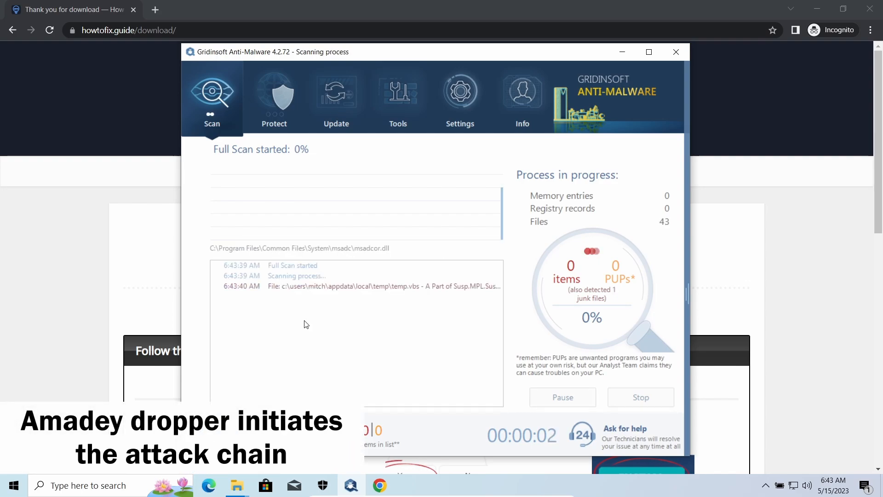
pyautogui.moveTo(518, 327)
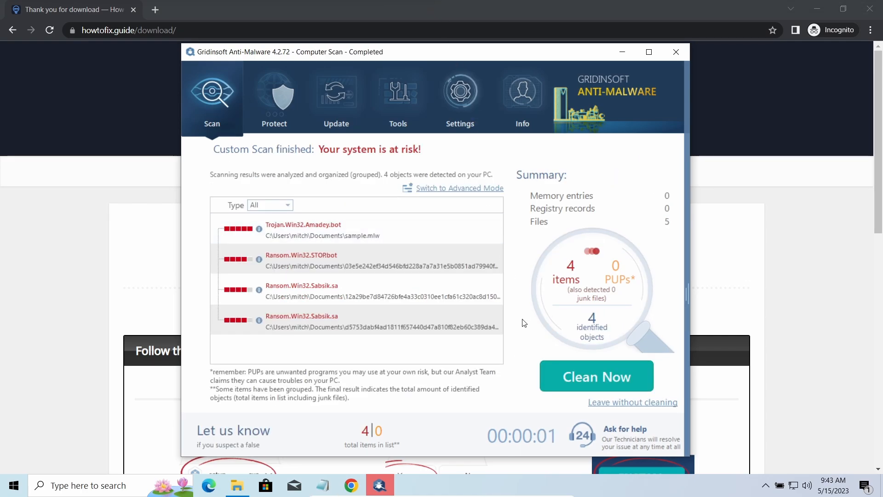
# - Clean the 4 detected threats with Clean Now and return to the start screen reporting the system clean
pyautogui.click(595, 375)
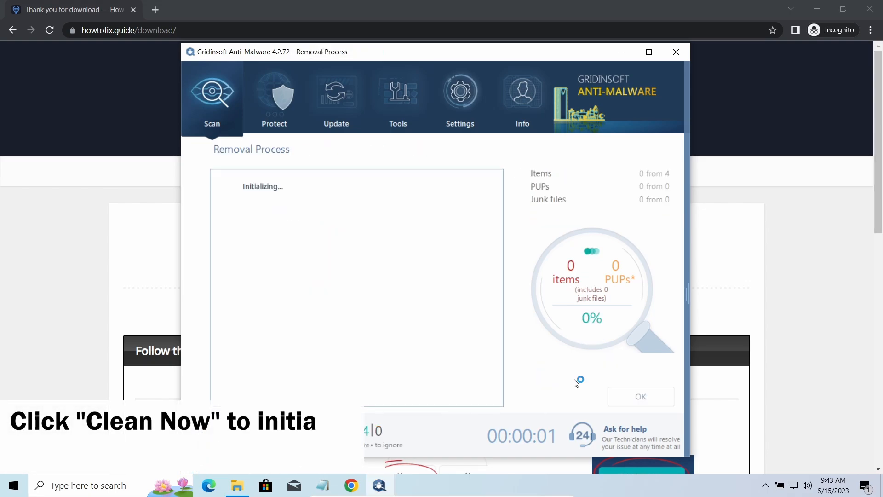
pyautogui.moveTo(510, 272)
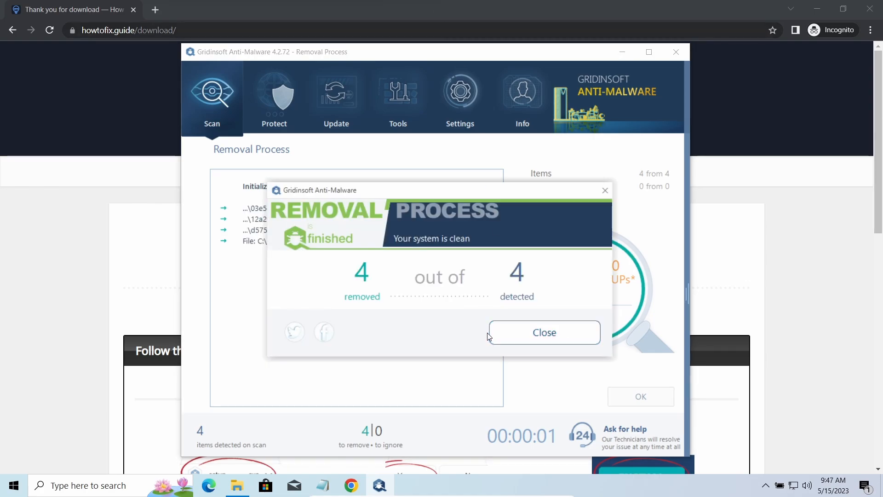
pyautogui.click(544, 332)
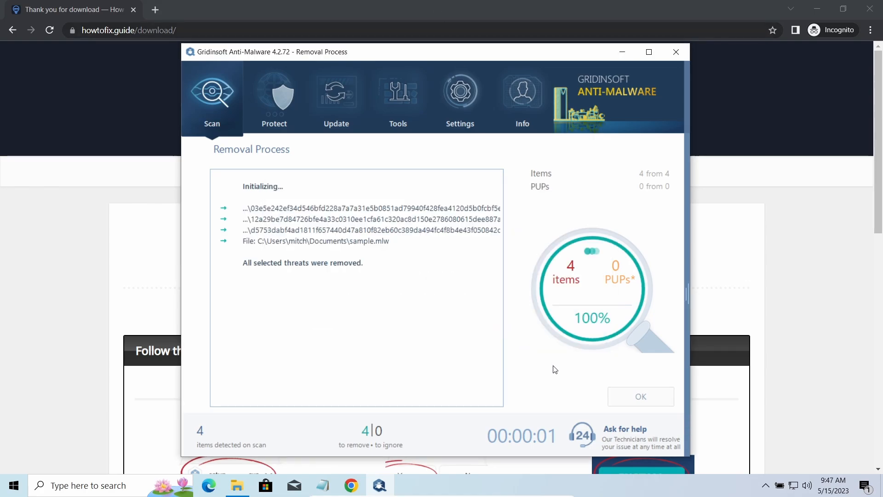
pyautogui.click(640, 397)
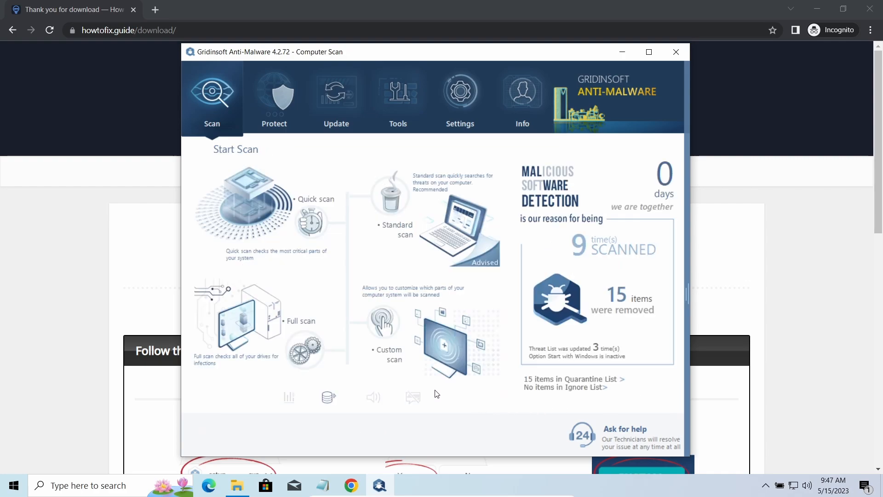